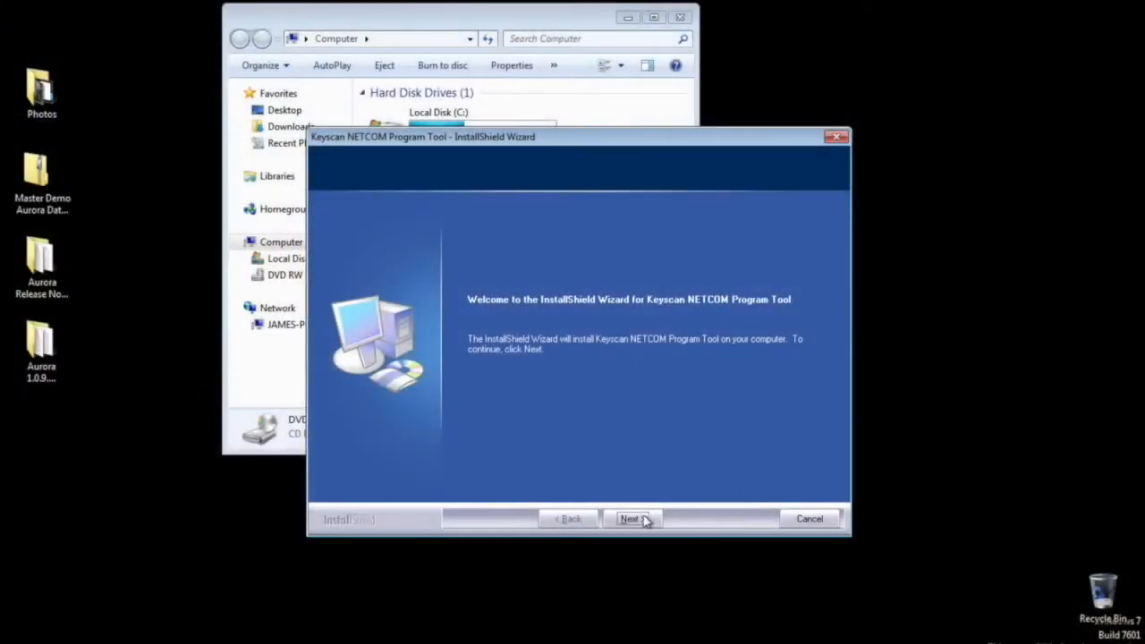
Step: Accept the licence agreement and install to the default destination folder
click(632, 519)
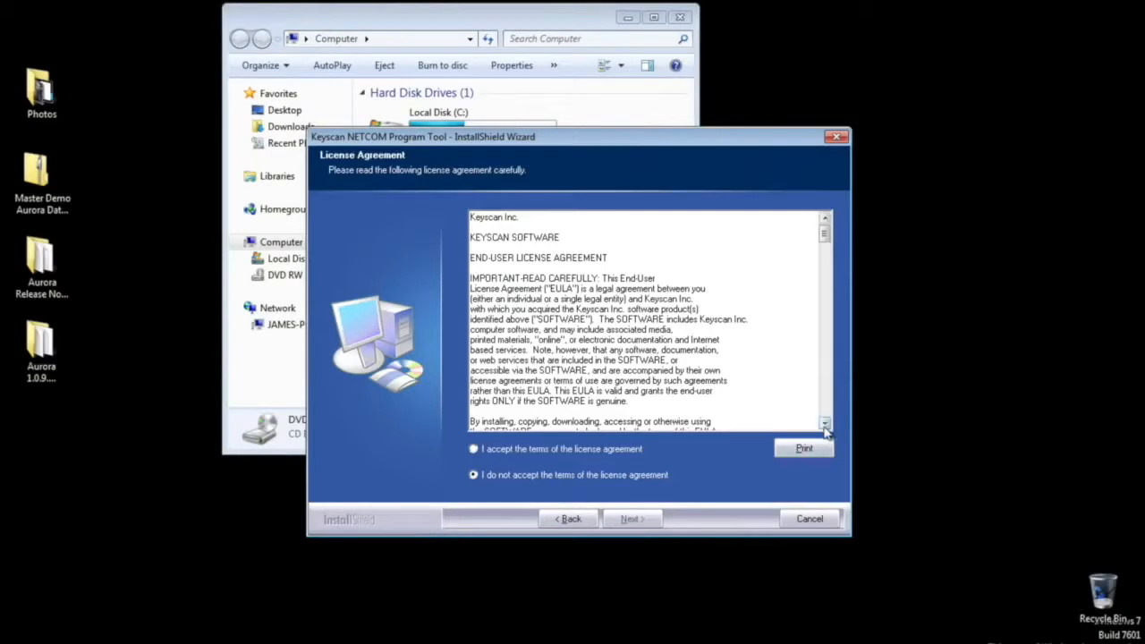
click(474, 447)
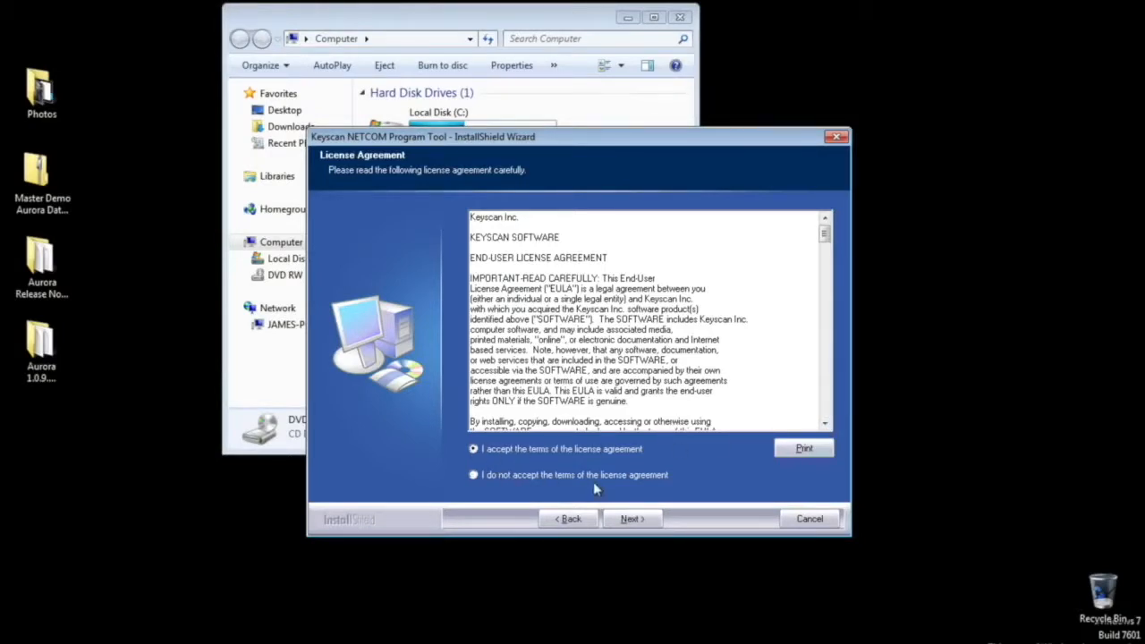
click(632, 519)
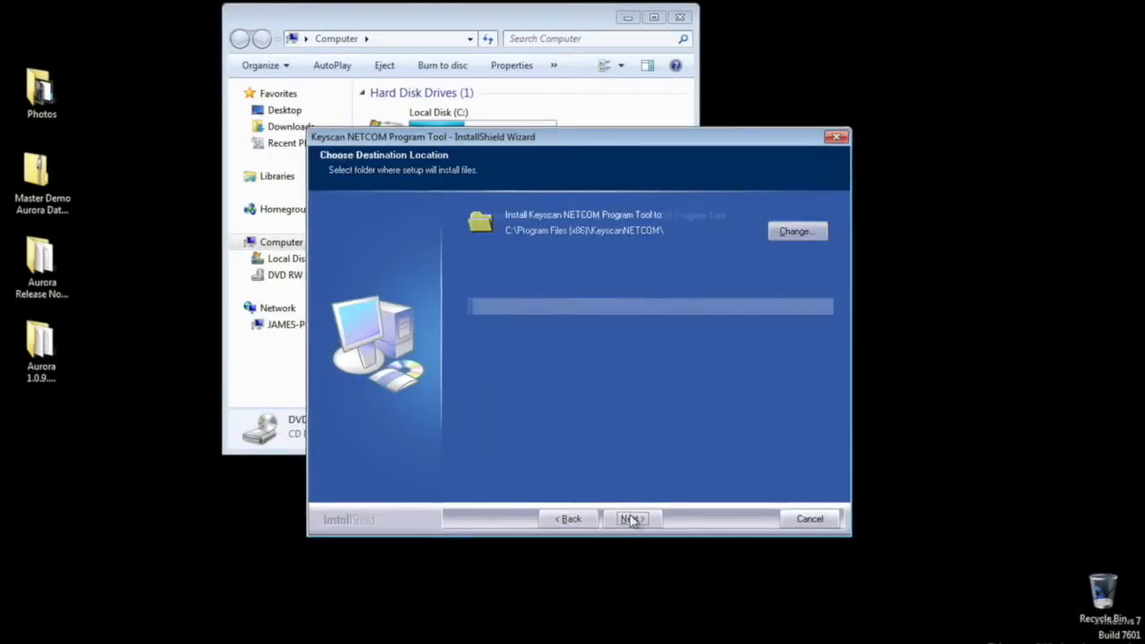
click(632, 519)
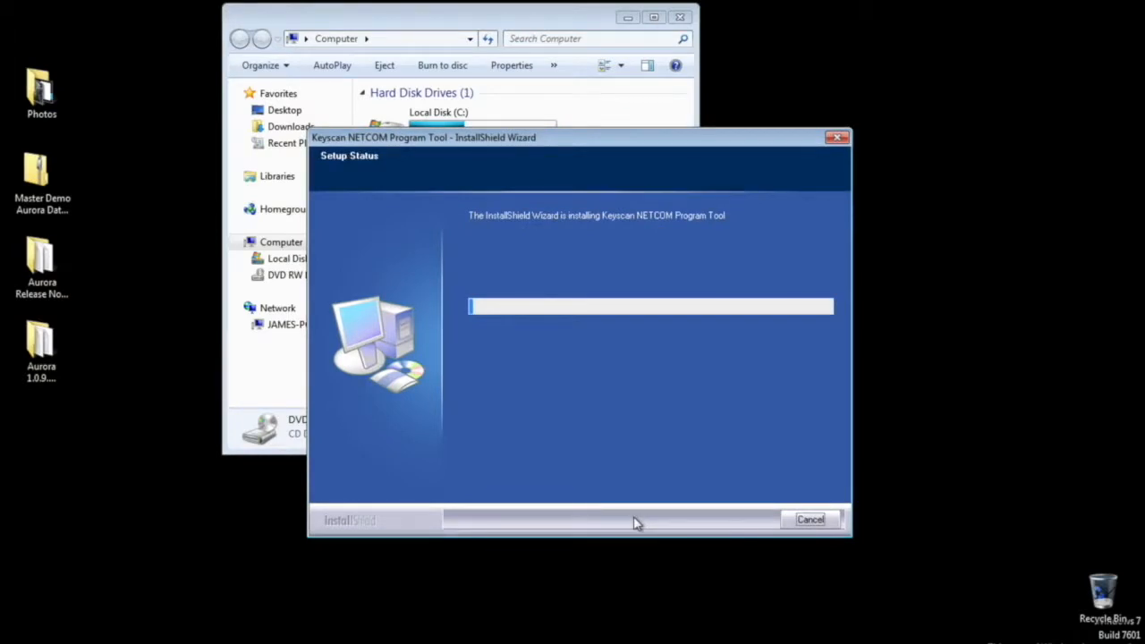